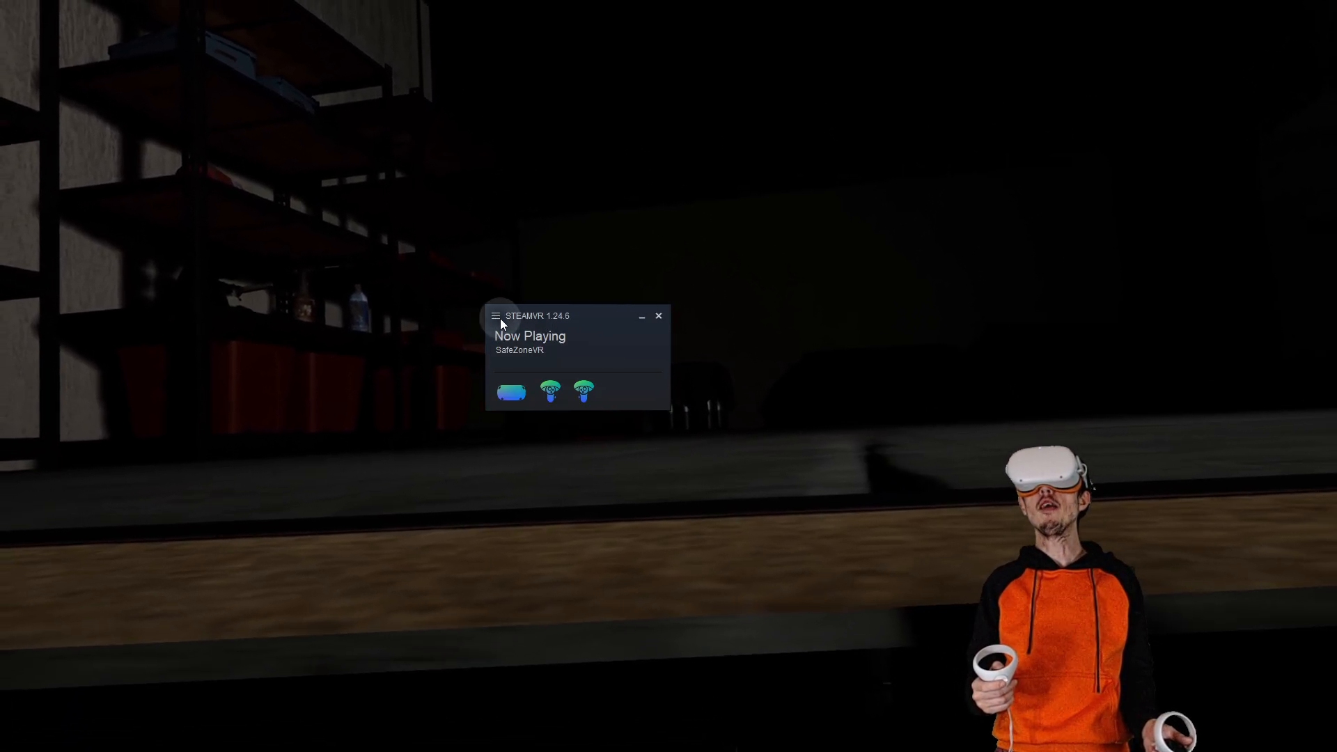
Bring up the SteamVR status window's main menu listing the Developer tools
left_click(496, 316)
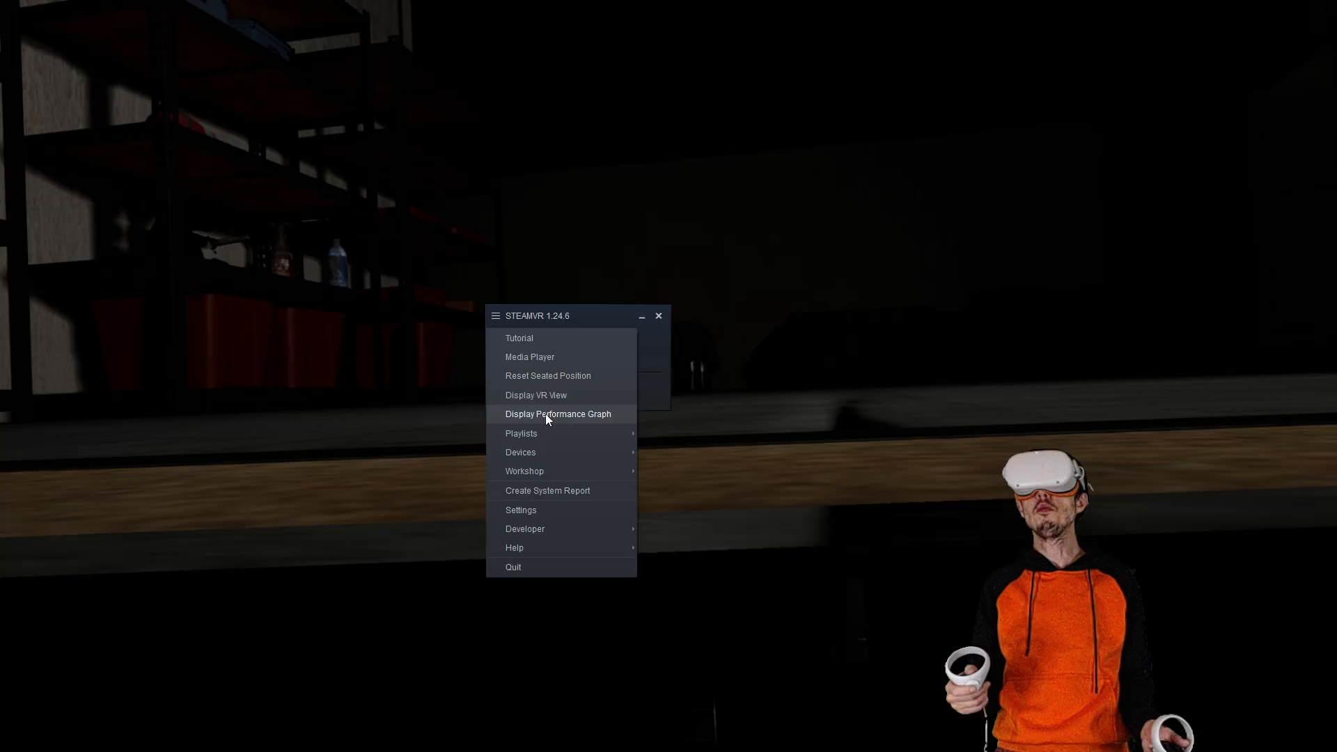
mouse_move(552, 533)
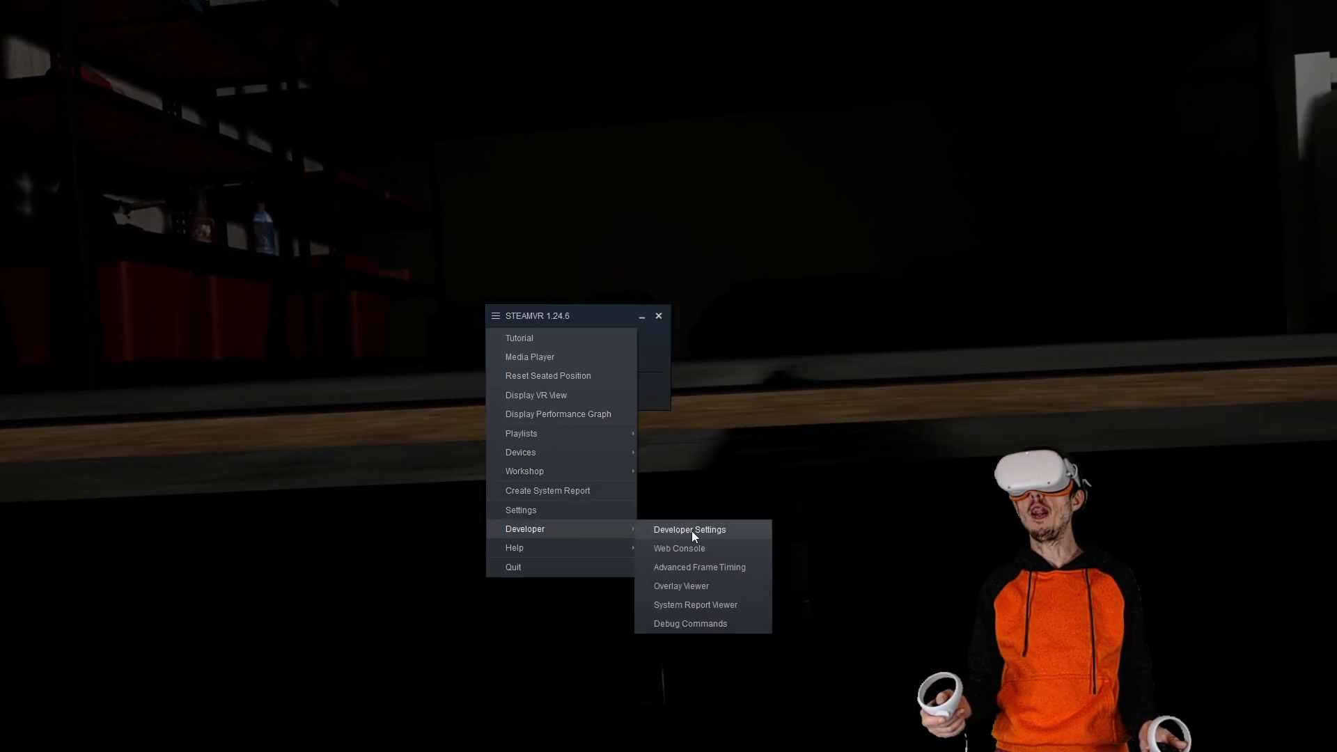
Show the Developer Settings window with Room and Tracking set to Small Space
left_click(690, 529)
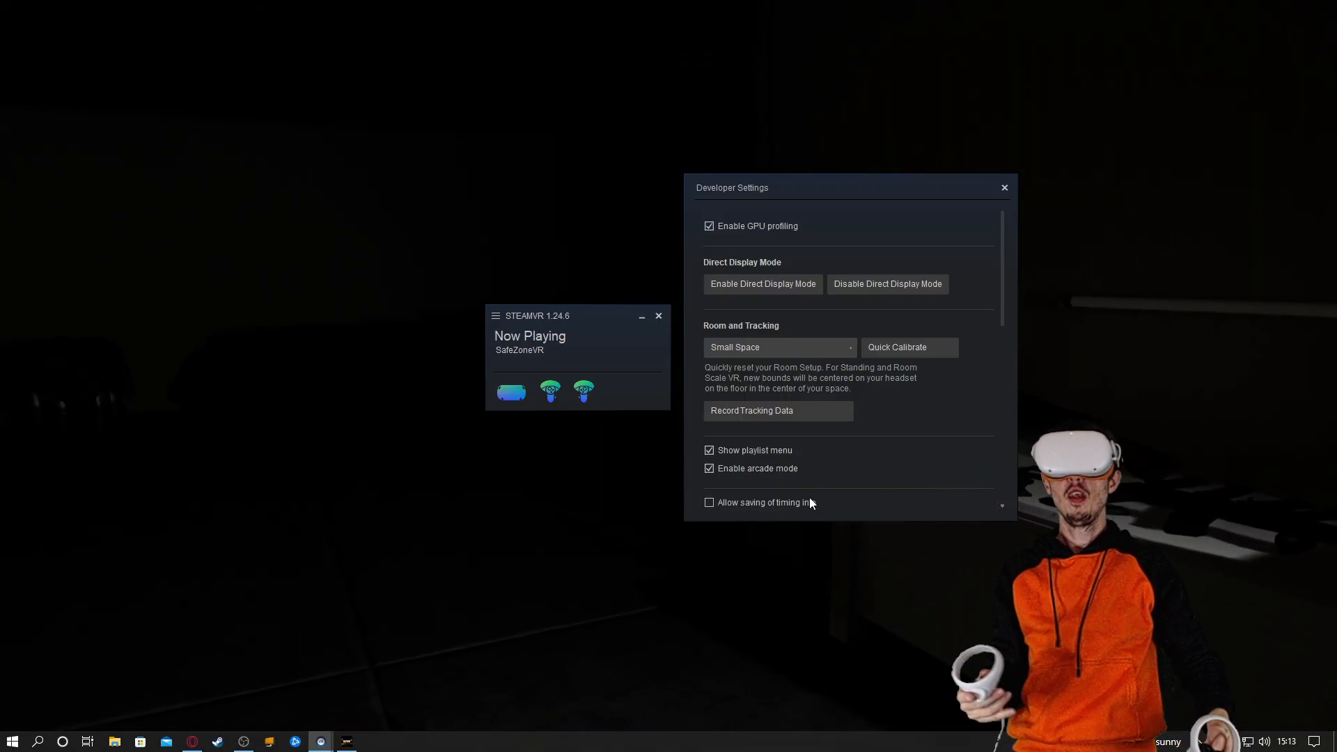
Quick Calibrate the Small Space room setup and wait for the headset to recalibrate
left_click(1006, 187)
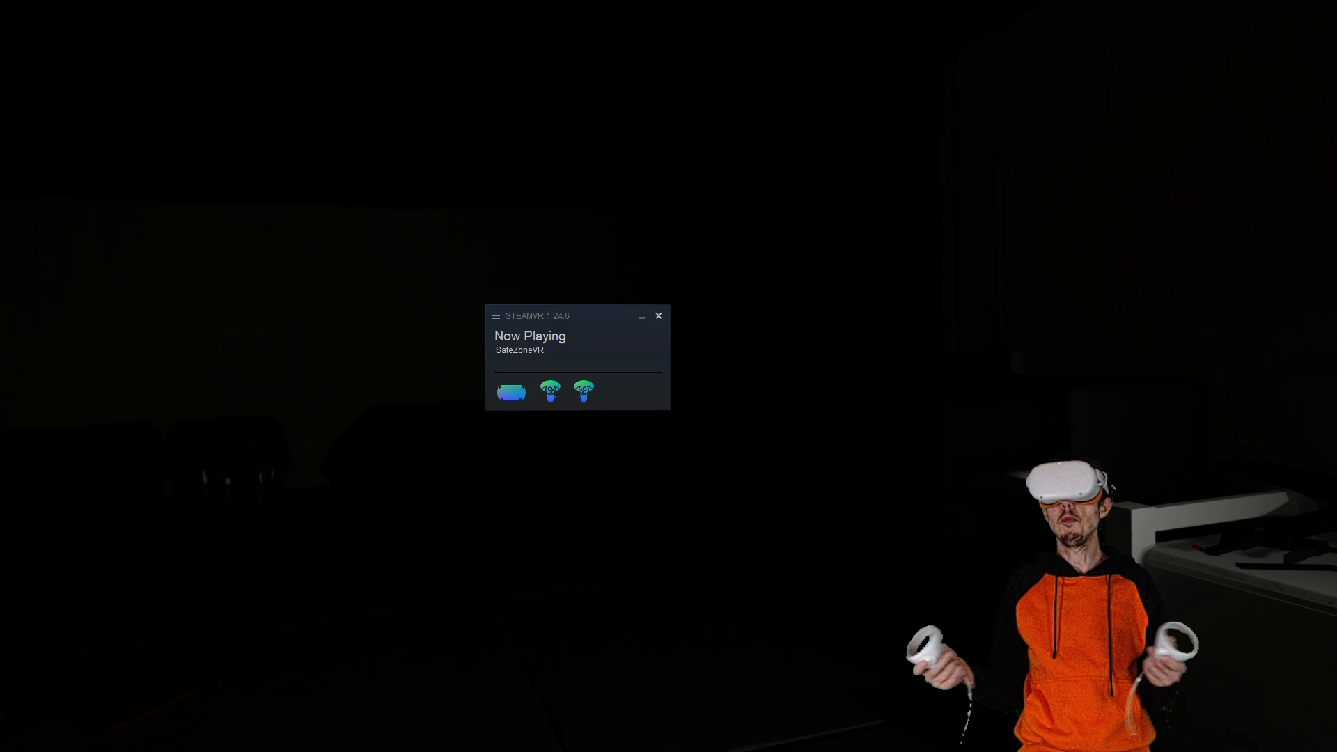
Return to Developer Settings showing the Small Space room calibration options
left_click(496, 316)
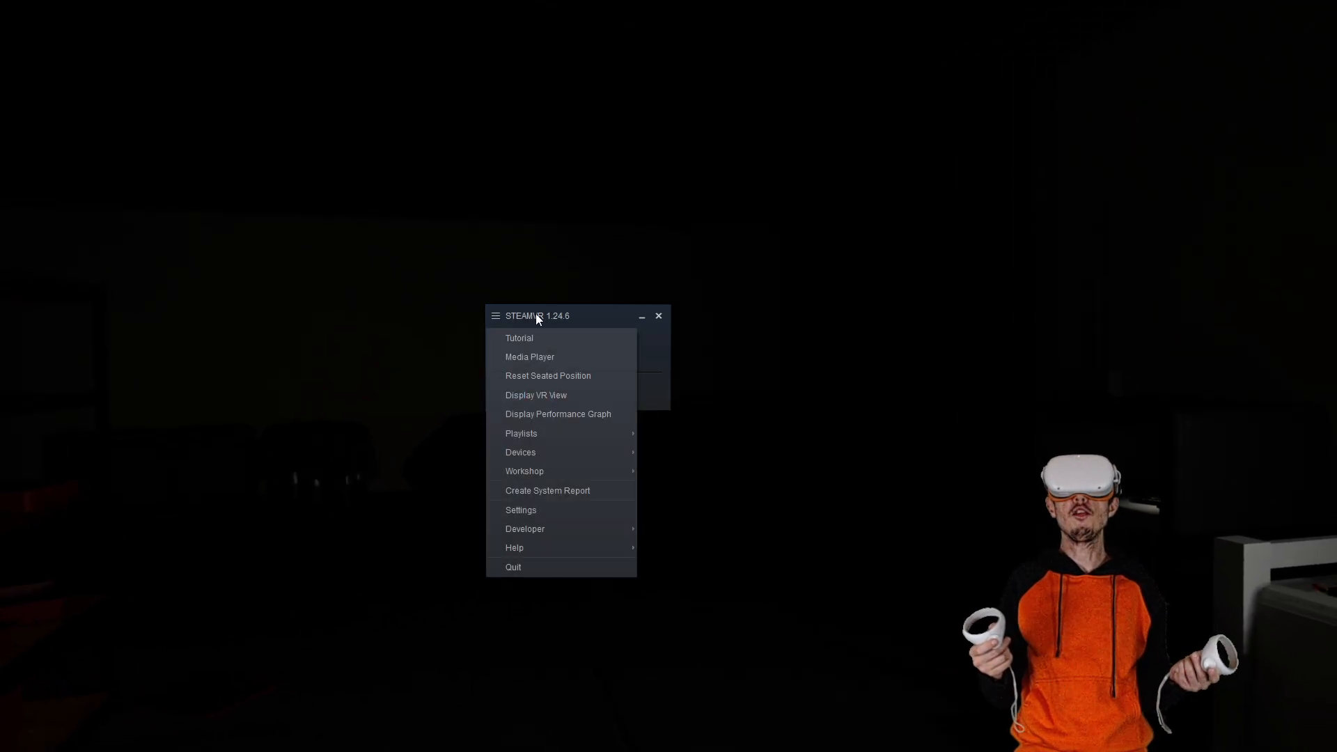
mouse_move(551, 529)
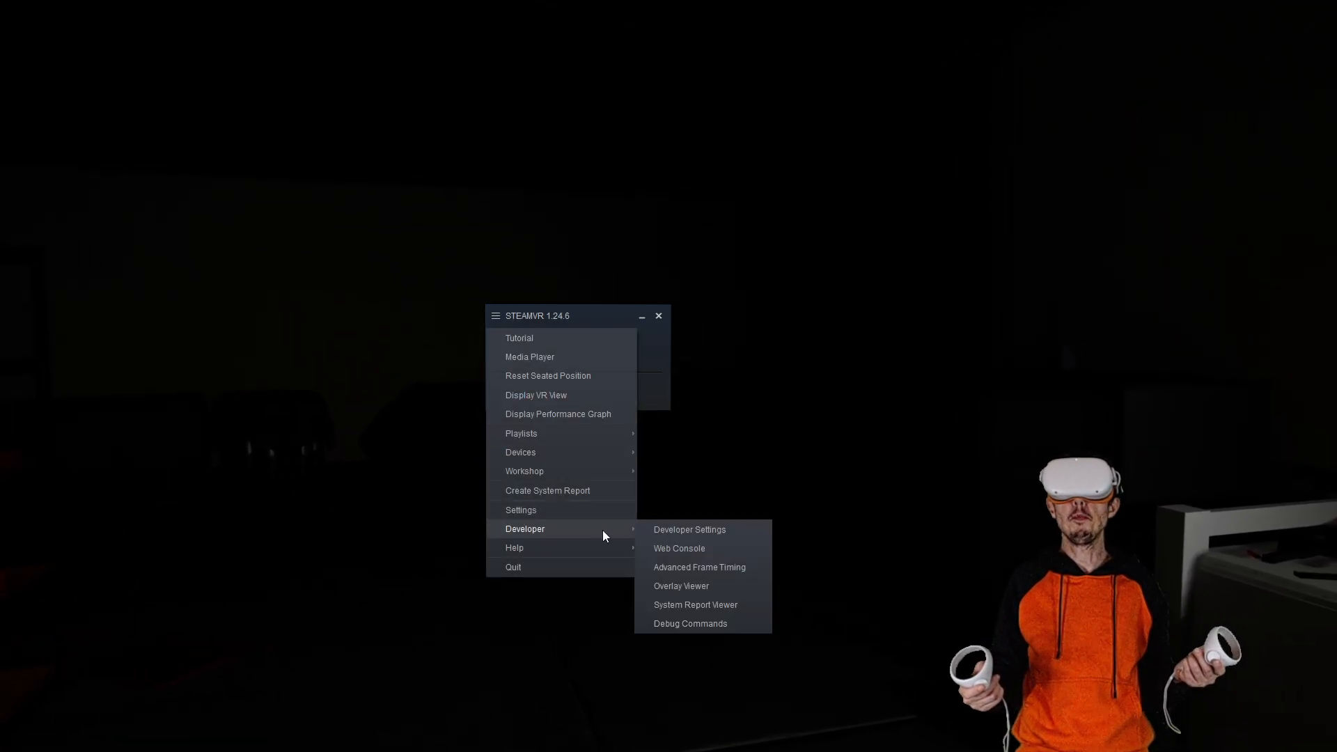
left_click(690, 530)
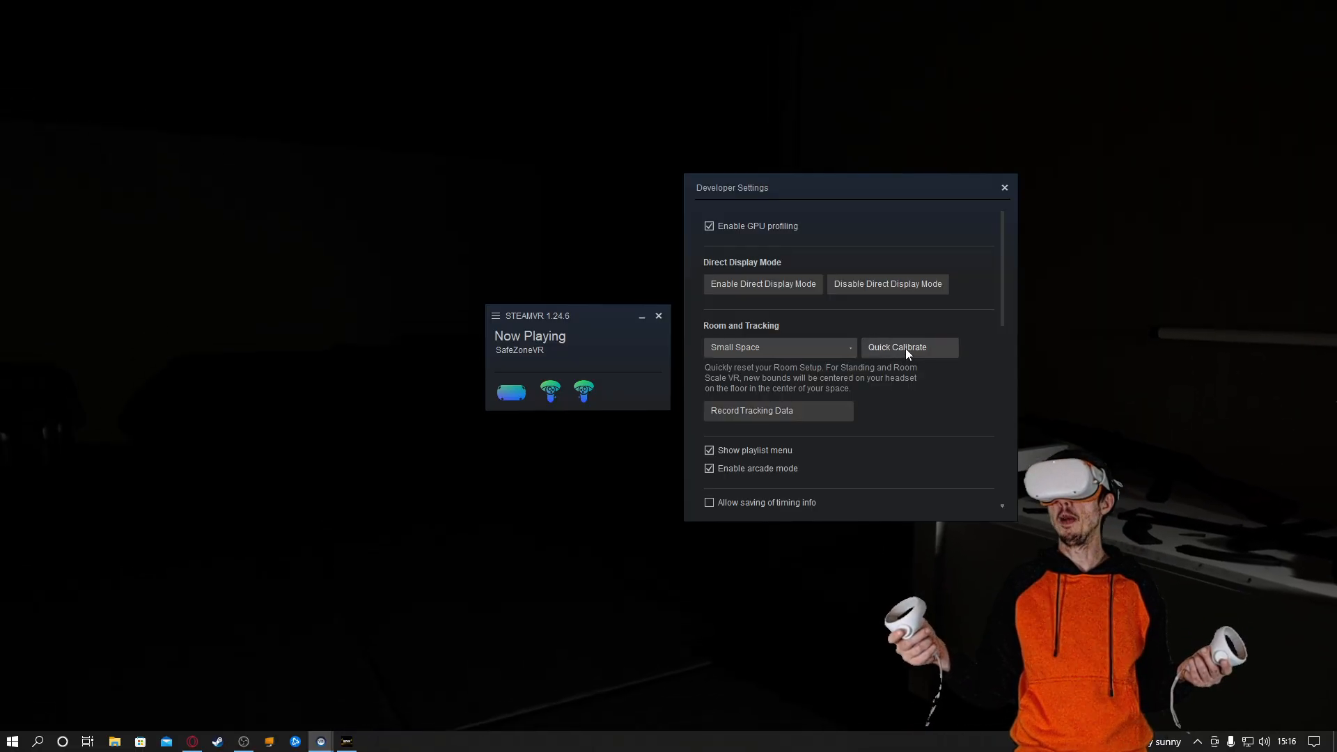
mouse_move(840, 392)
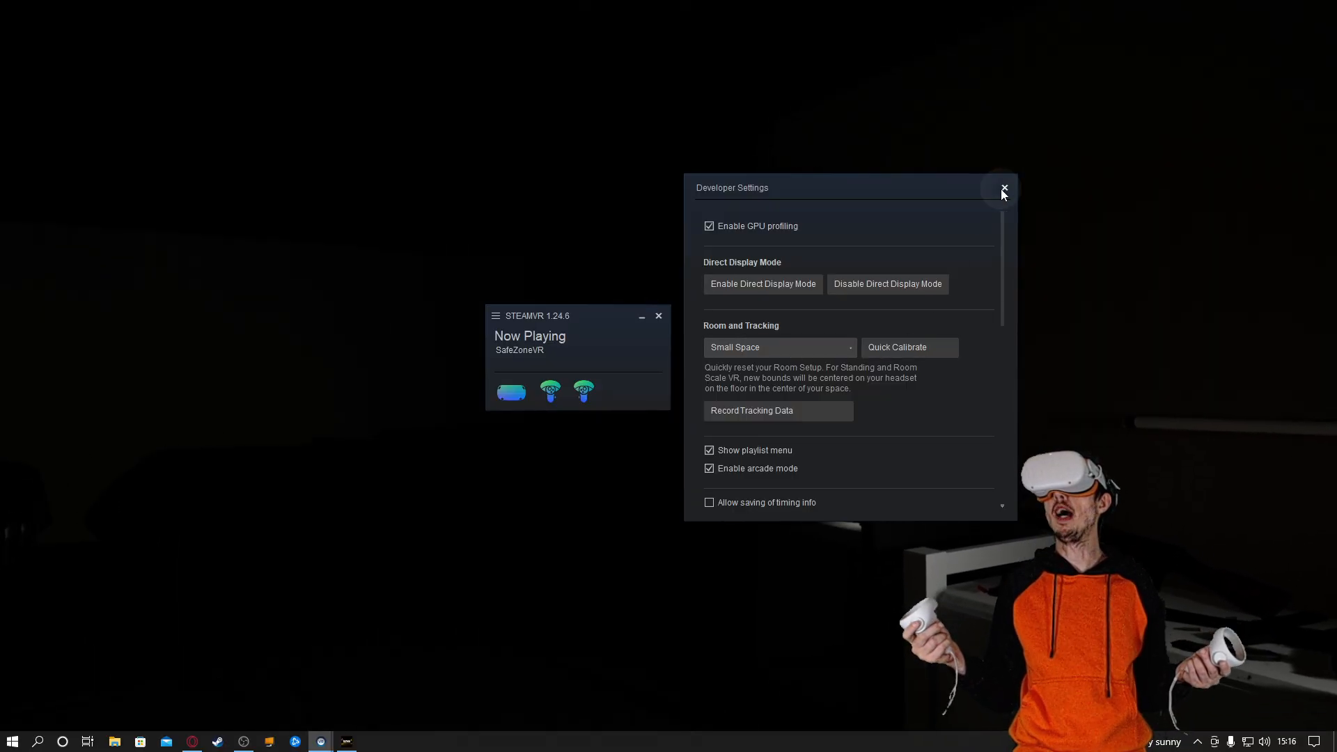
Dismiss Developer Settings and bring the status window's main menu back up
left_click(1003, 189)
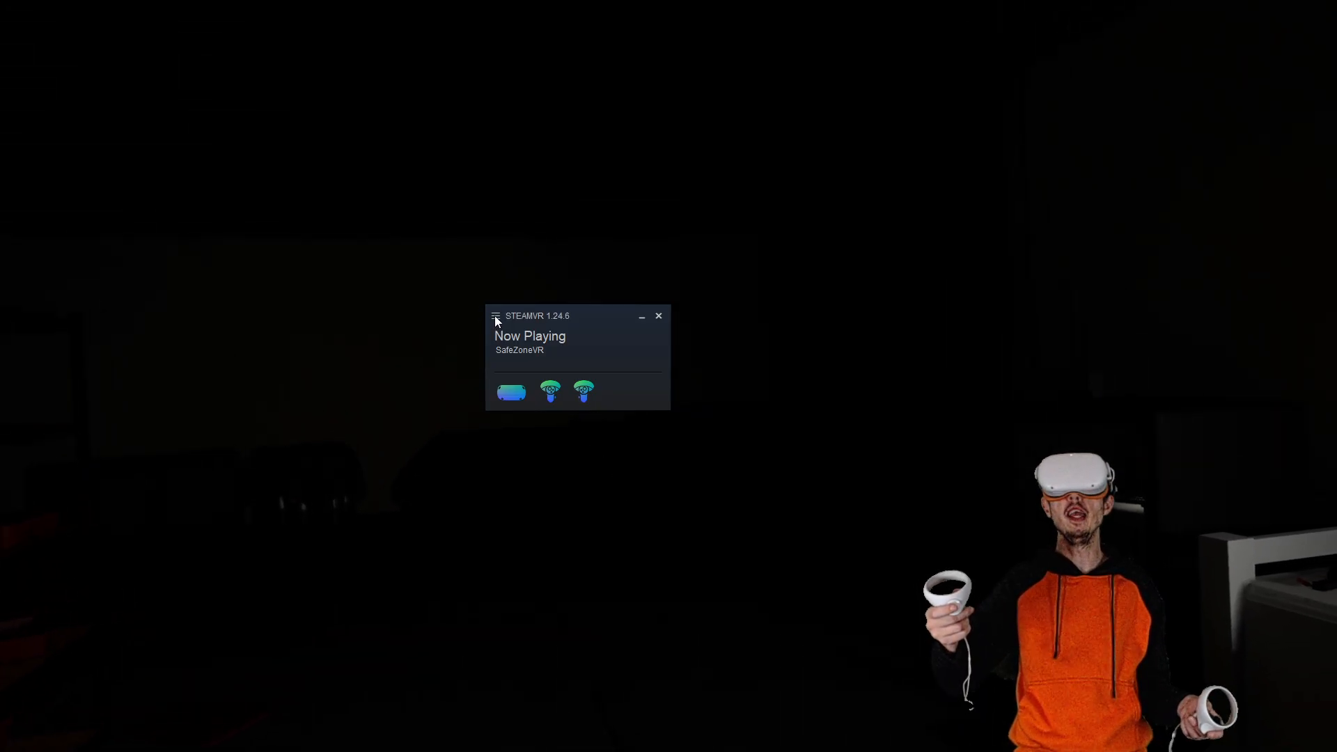
left_click(496, 316)
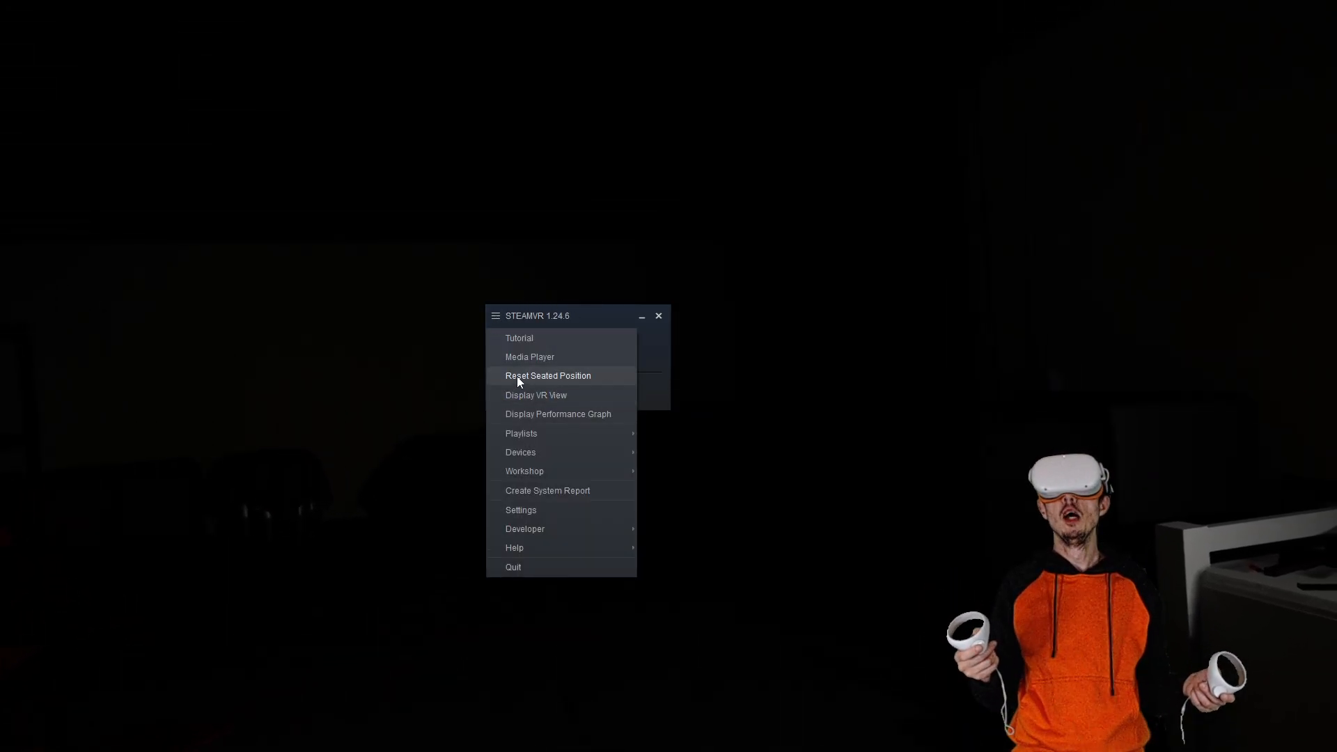